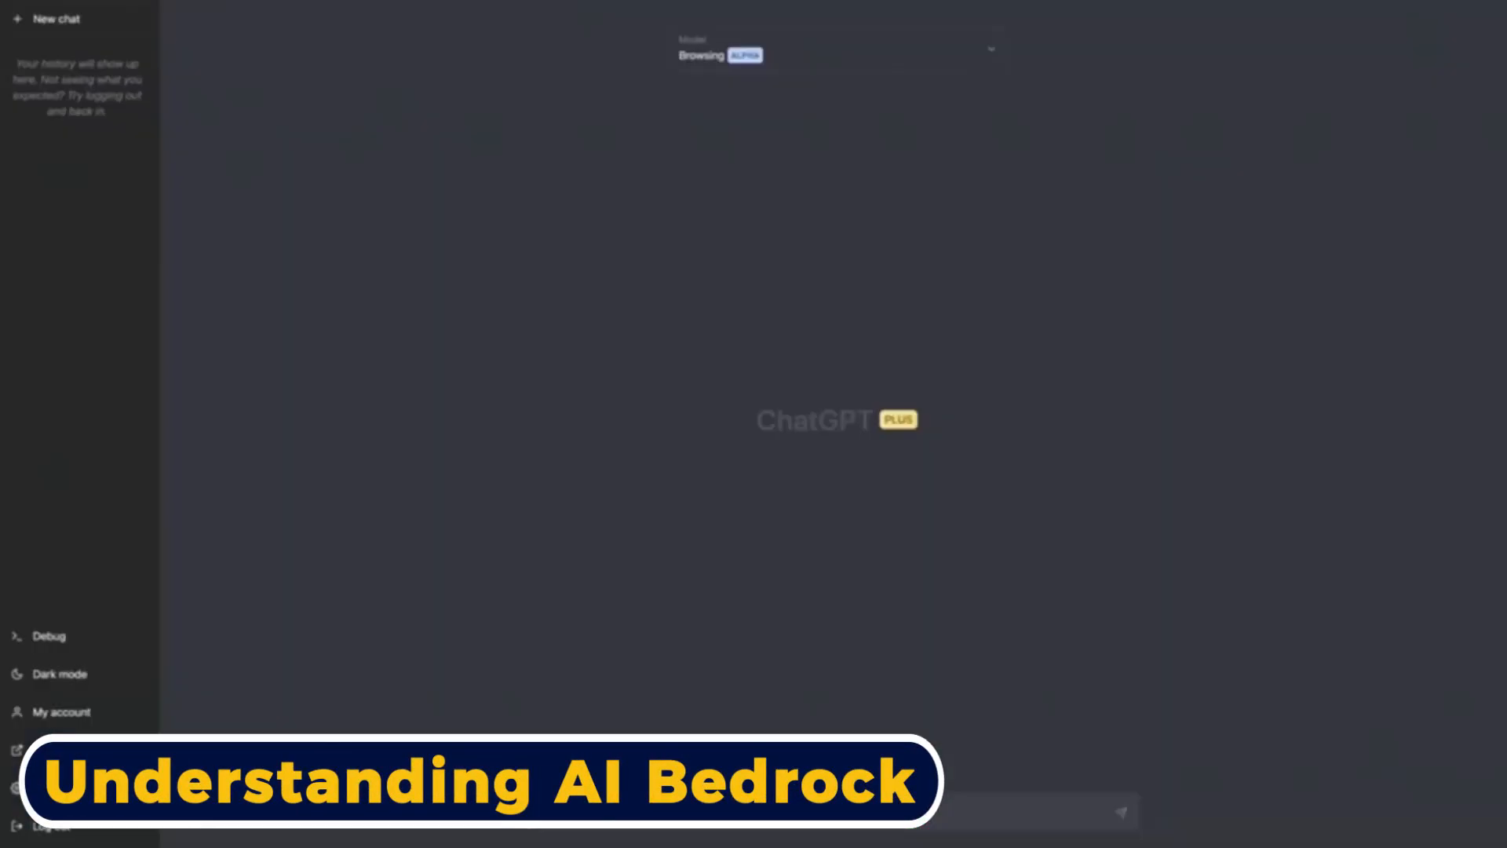
text(how do this year's oscar winners compare to recently released)
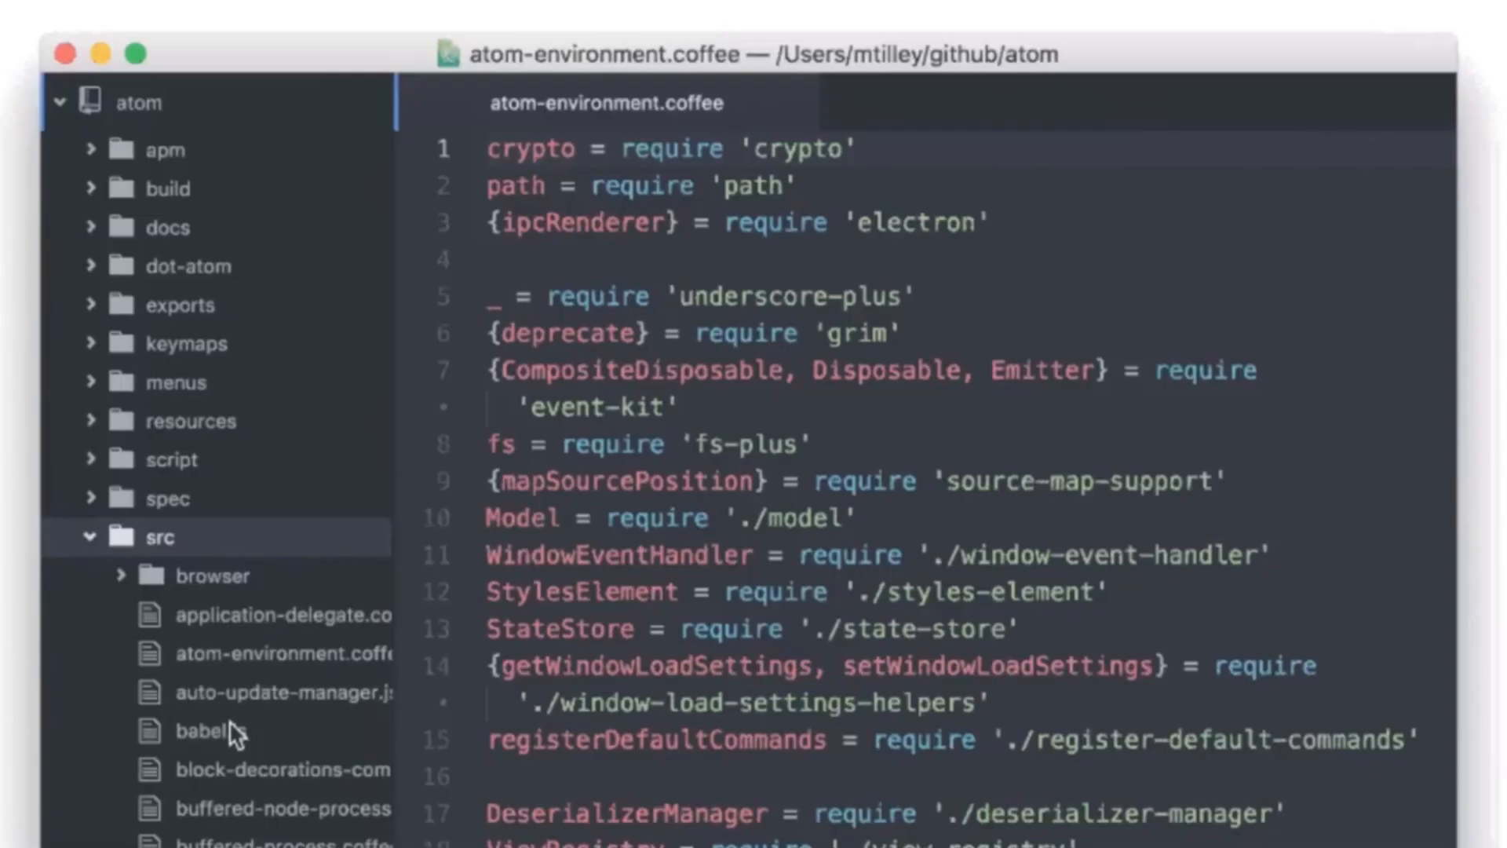
click(288, 769)
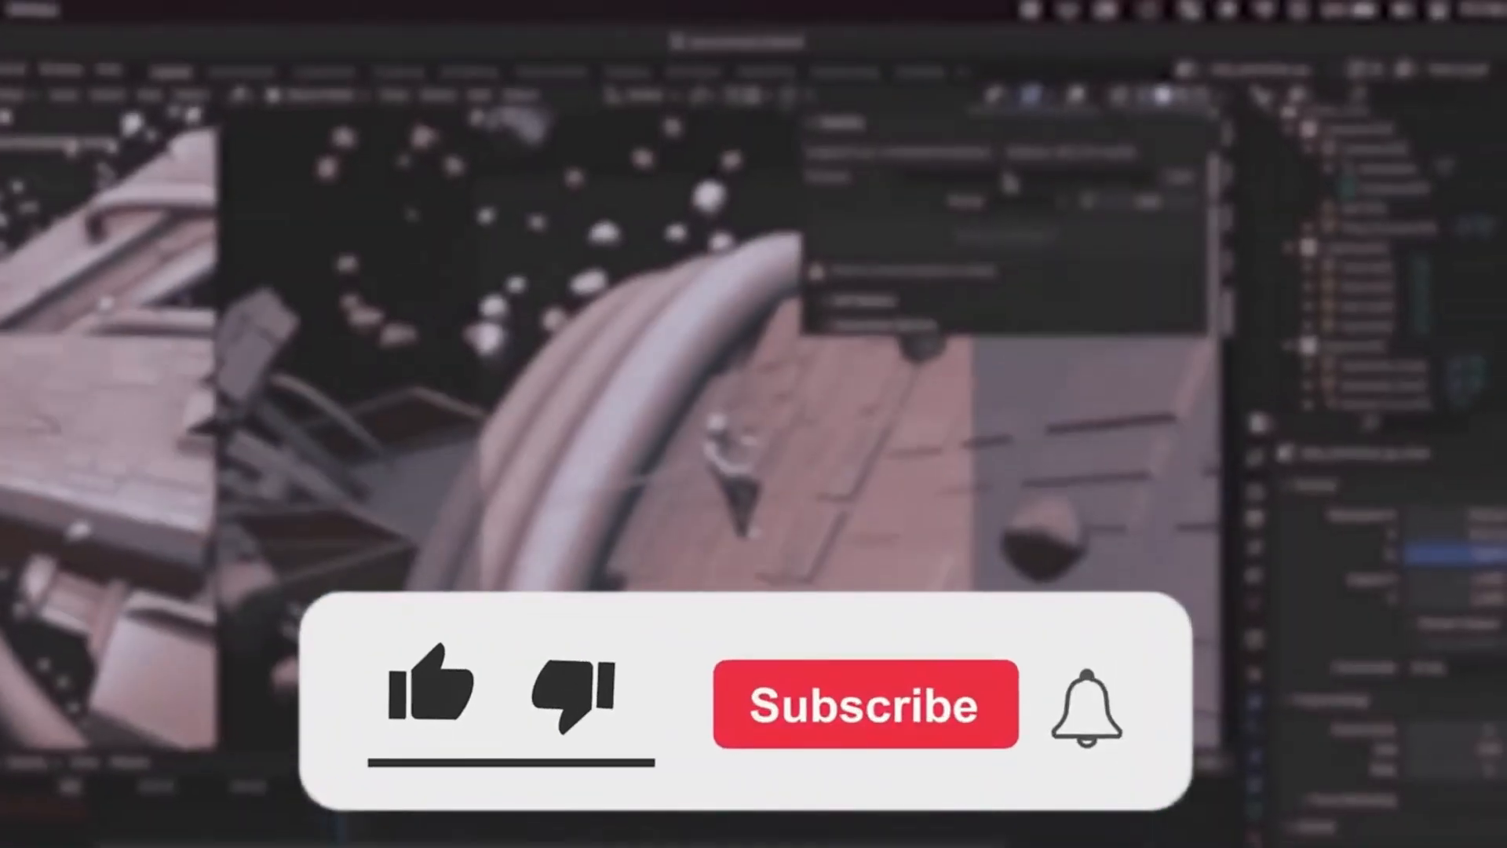
click(428, 697)
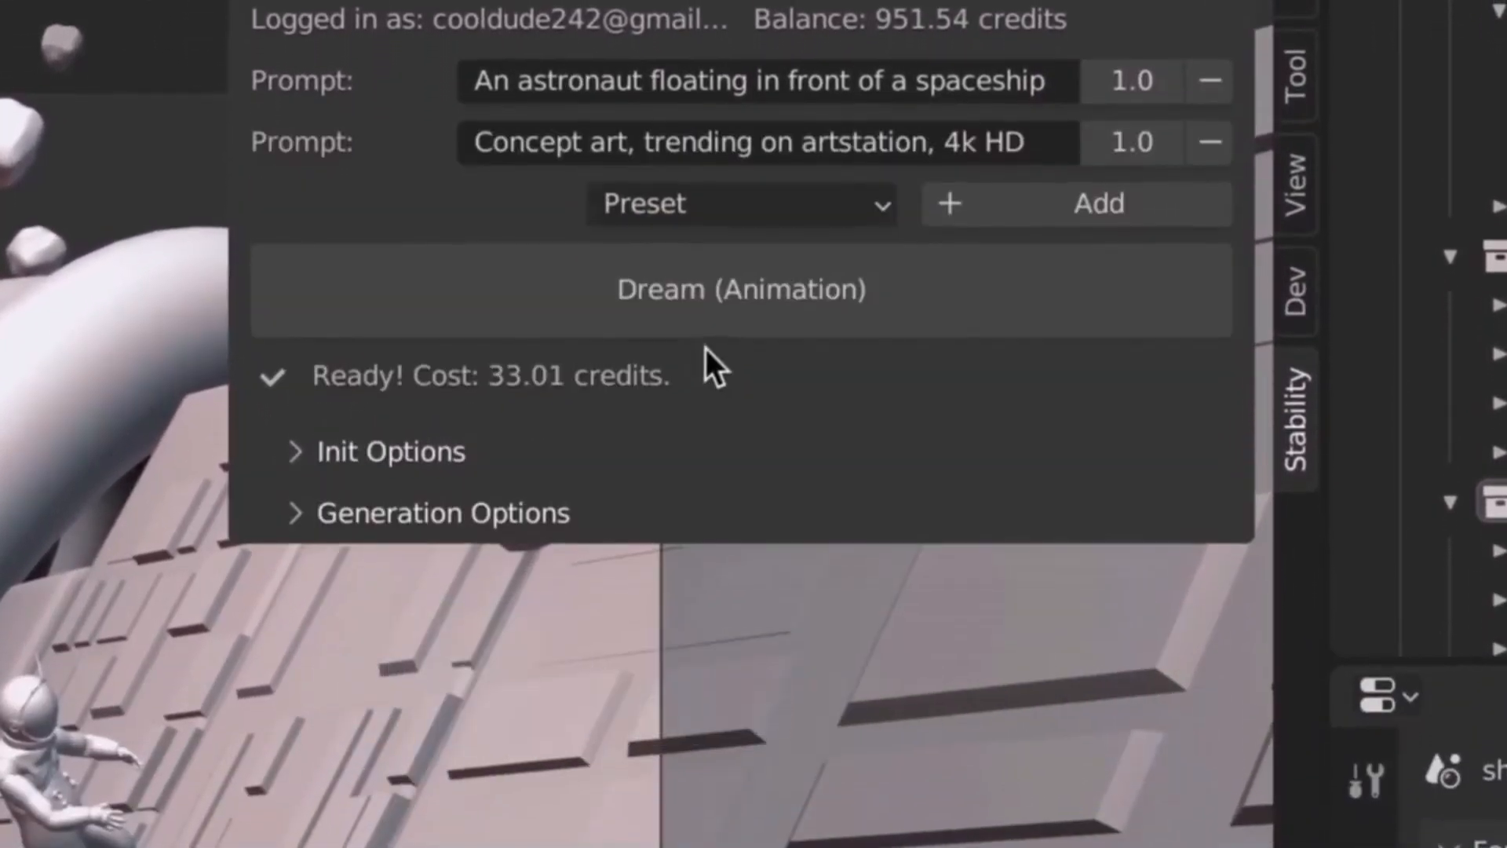
click(741, 290)
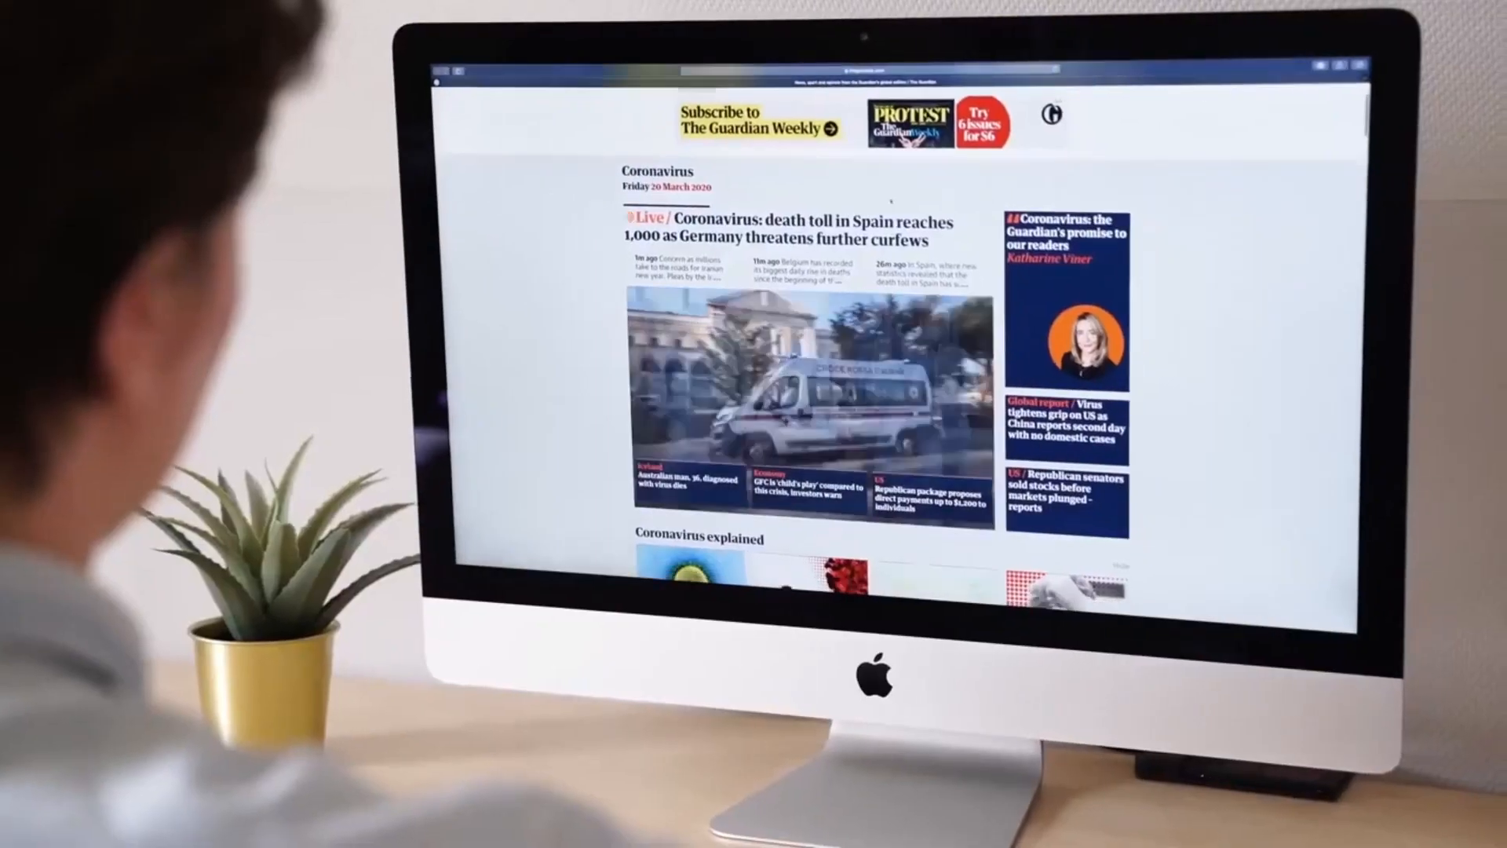
scroll(down, 3)
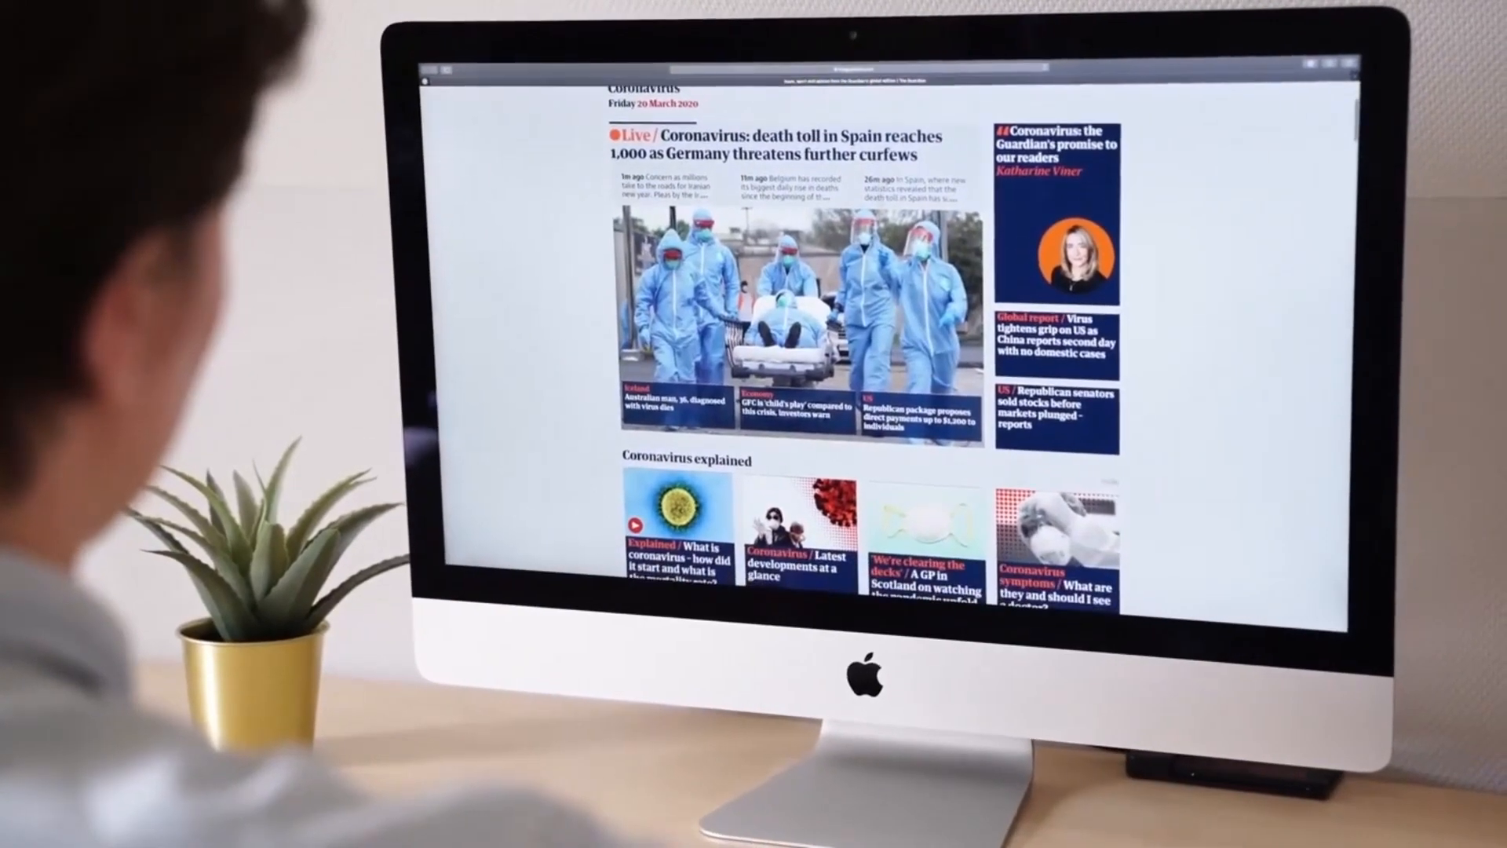
scroll(down, 3)
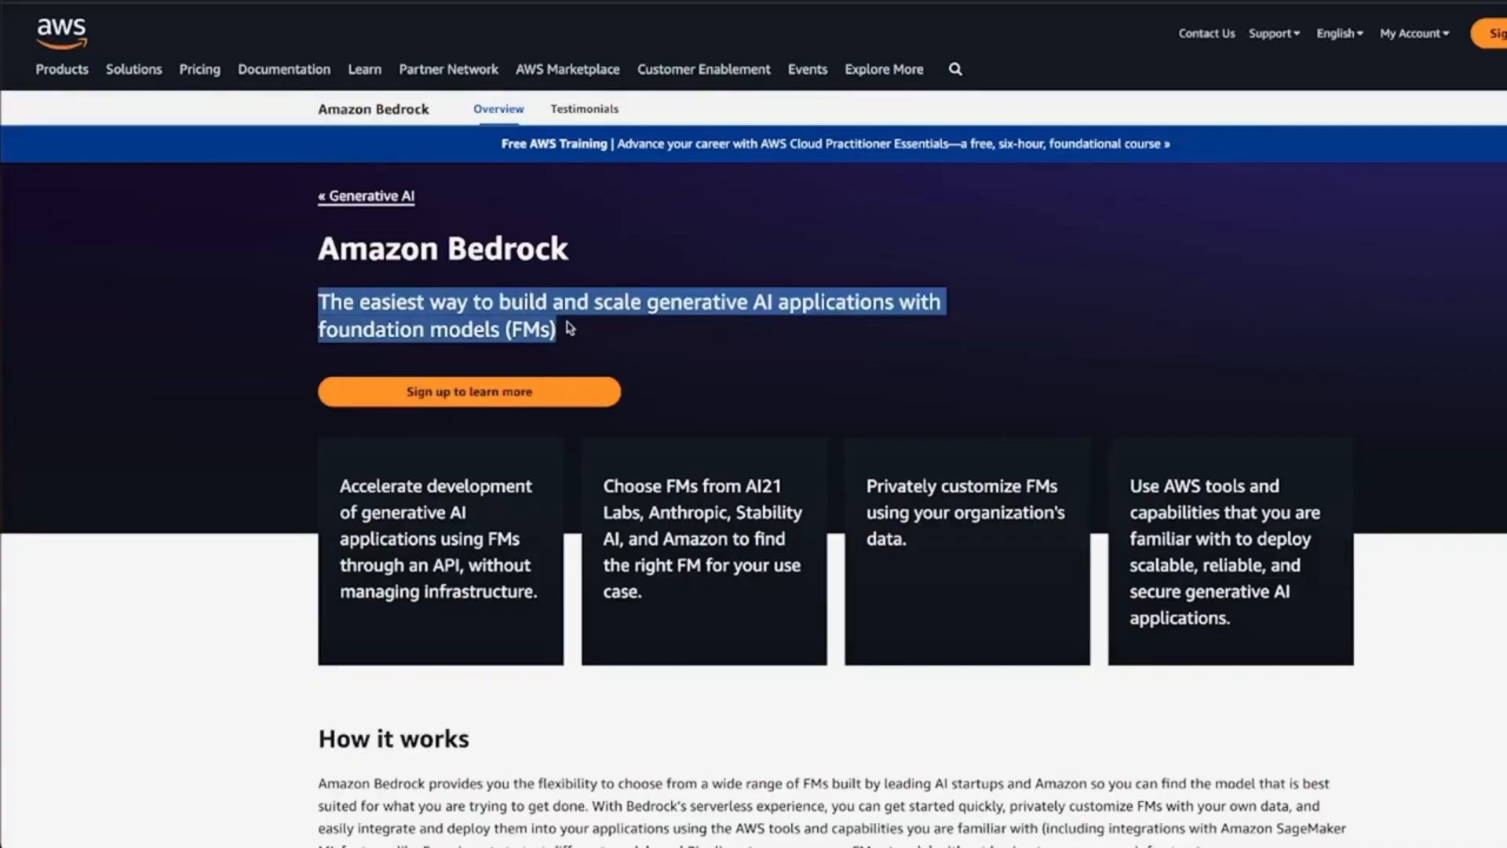
scroll(down, 3)
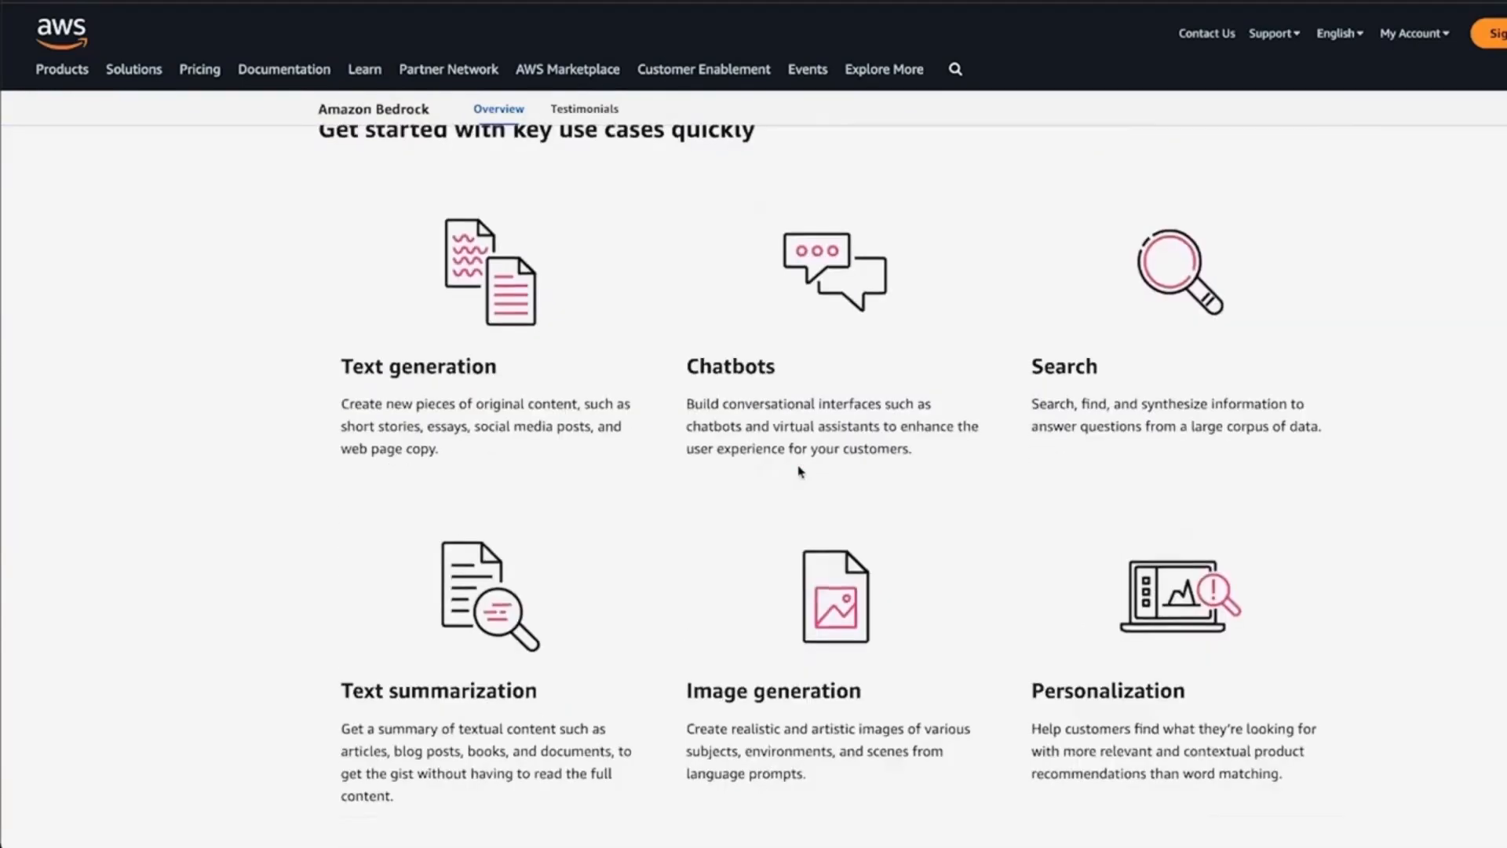
scroll(down, 3)
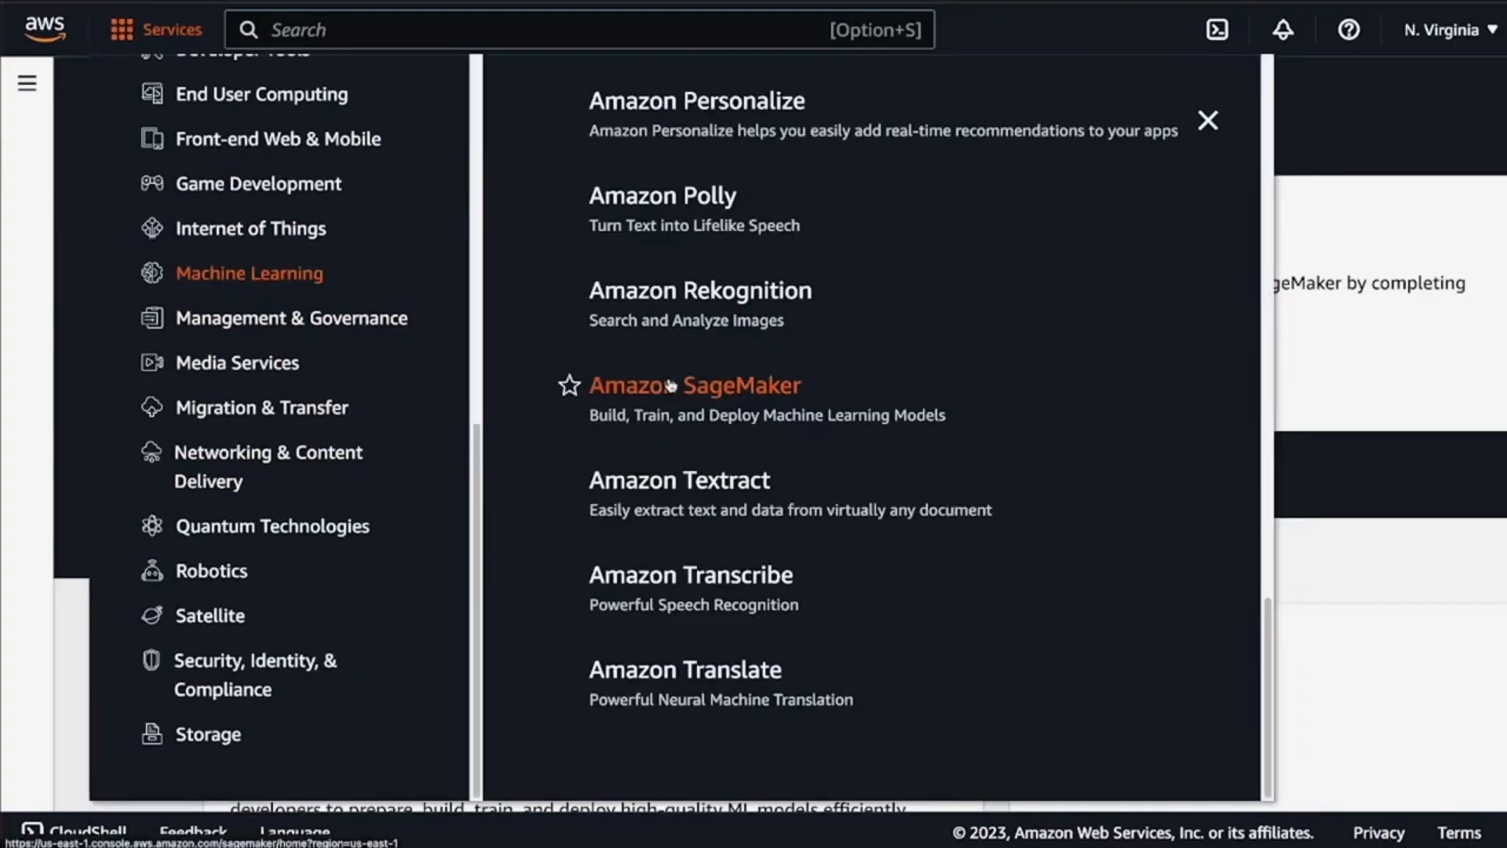
click(693, 384)
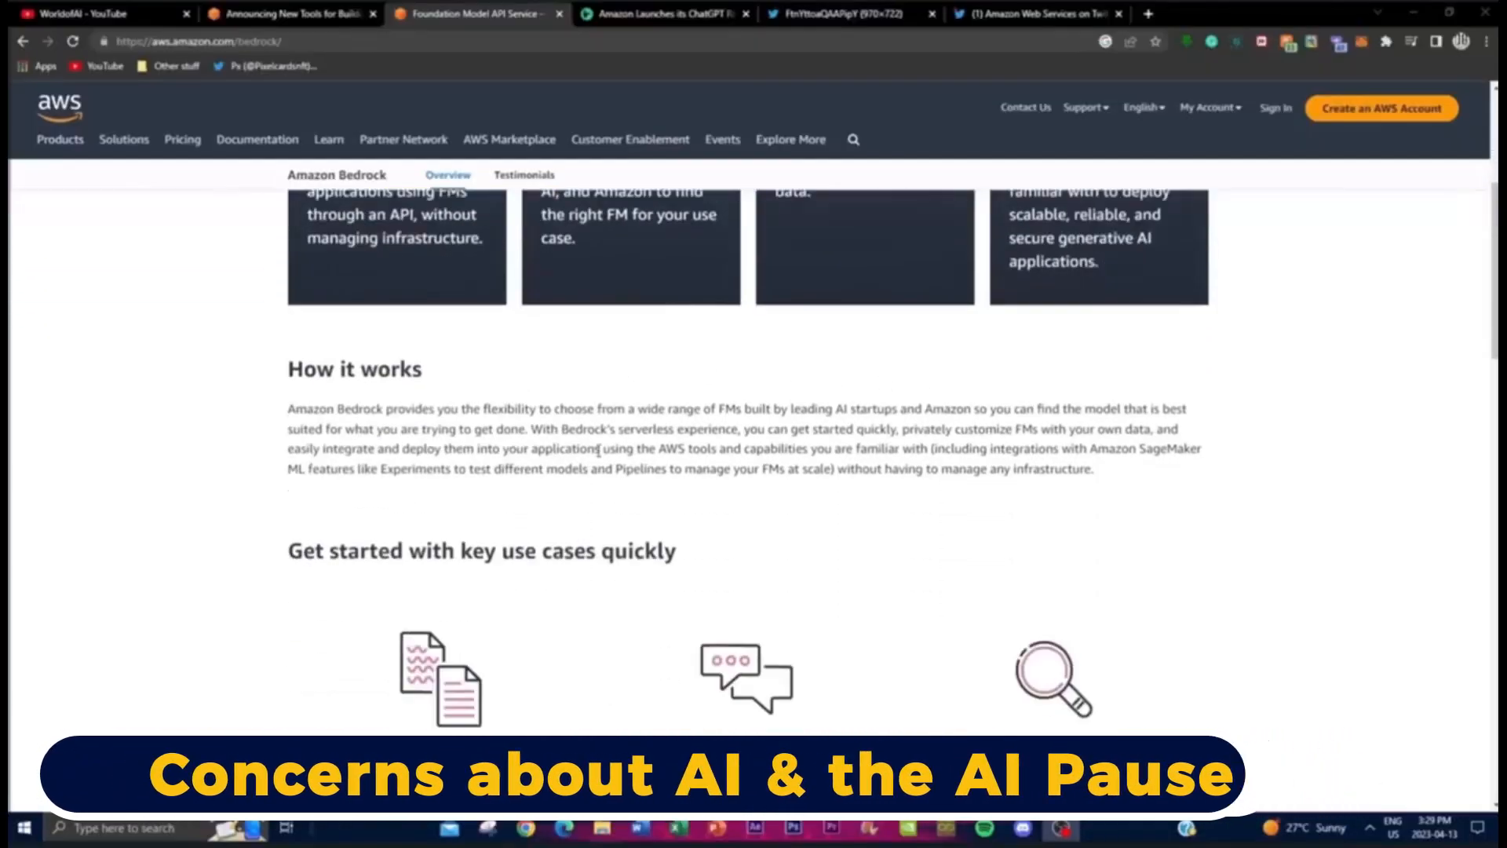
scroll(down, 3)
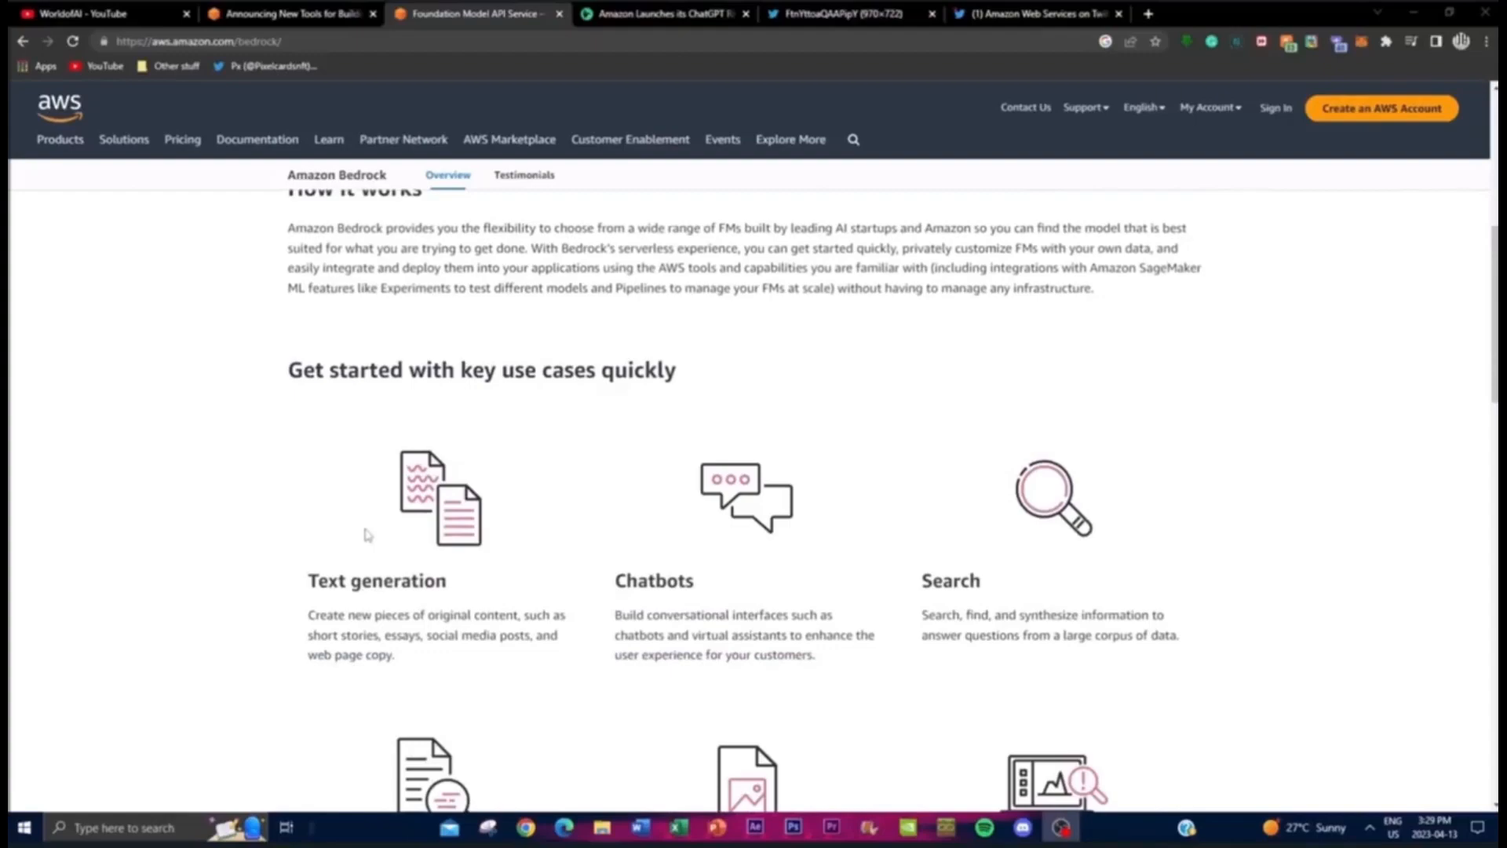